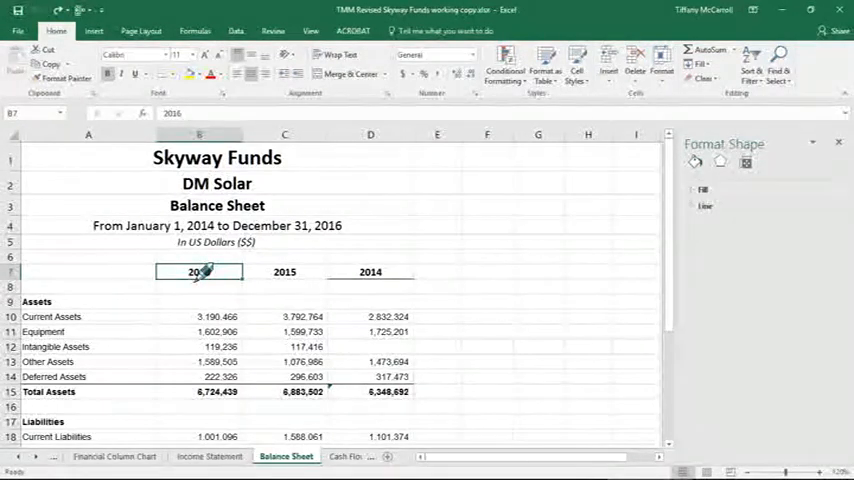
Step: Select the year header row A7:D7 on the Balance Sheet as chart source data
{"action": "left_click_drag", "start_coordinate": [199, 271], "coordinate": [284, 271]}
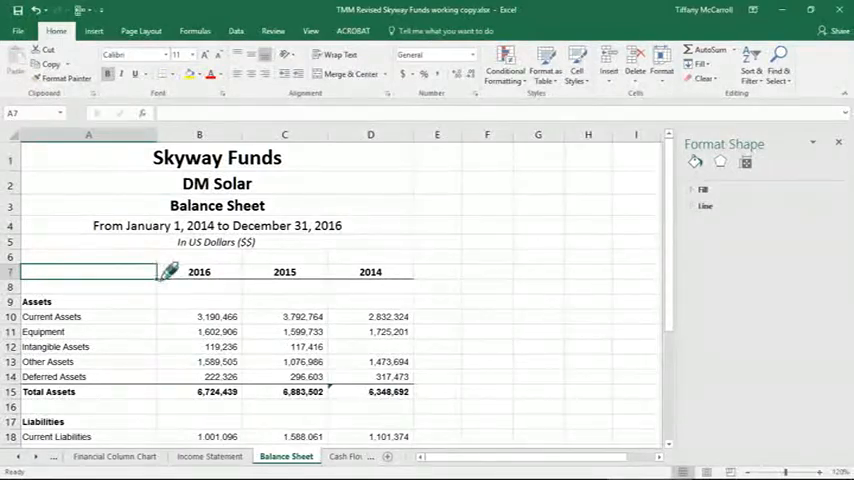
{"action": "right_click", "coordinate": [284, 271]}
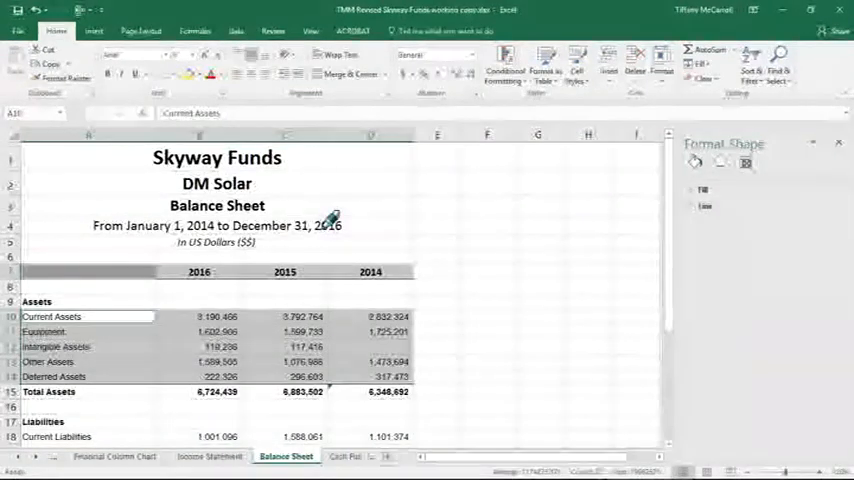
Step: Insert a 3-D Stacked Column chart from Recommended Charts and open its data source
{"action": "left_click", "coordinate": [93, 31]}
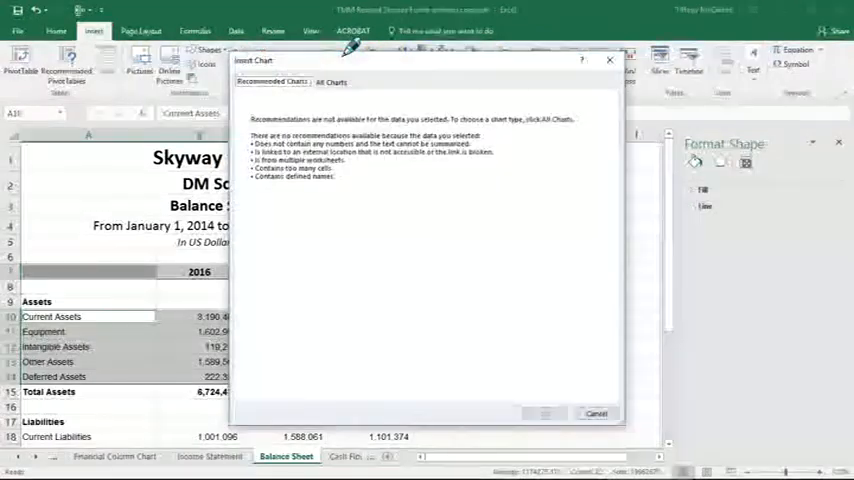
{"action": "left_click", "coordinate": [331, 82]}
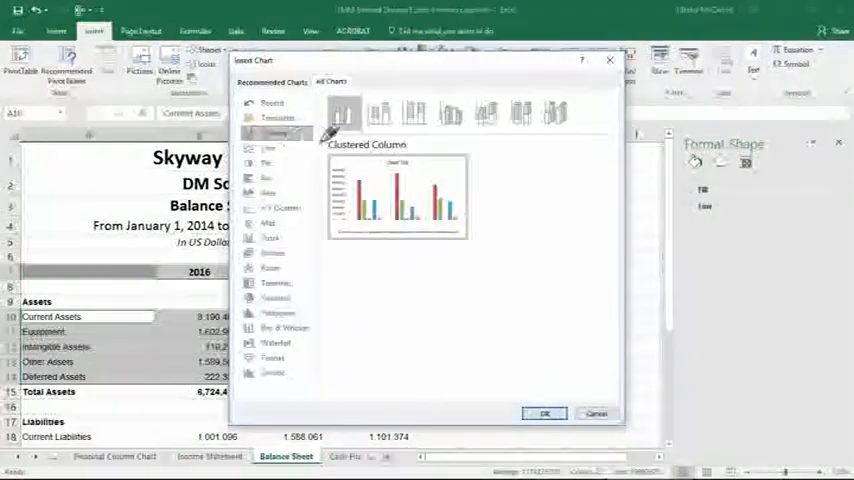
{"action": "mouse_move", "coordinate": [485, 113]}
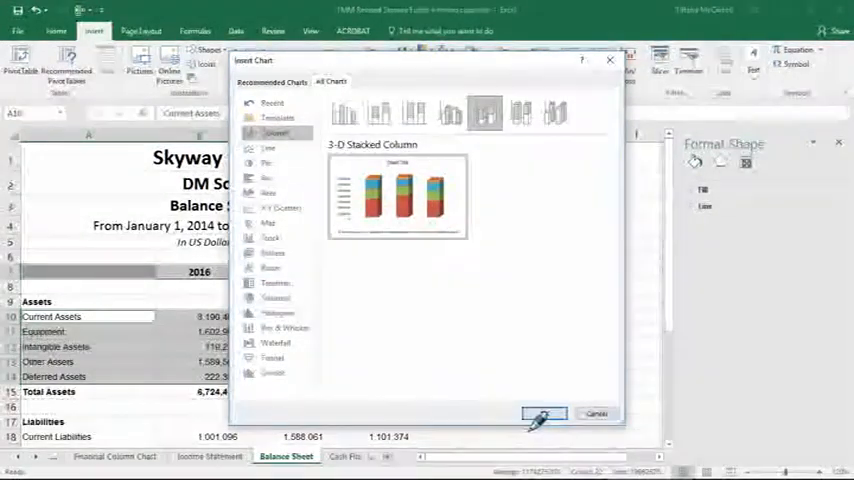
{"action": "left_click", "coordinate": [544, 413]}
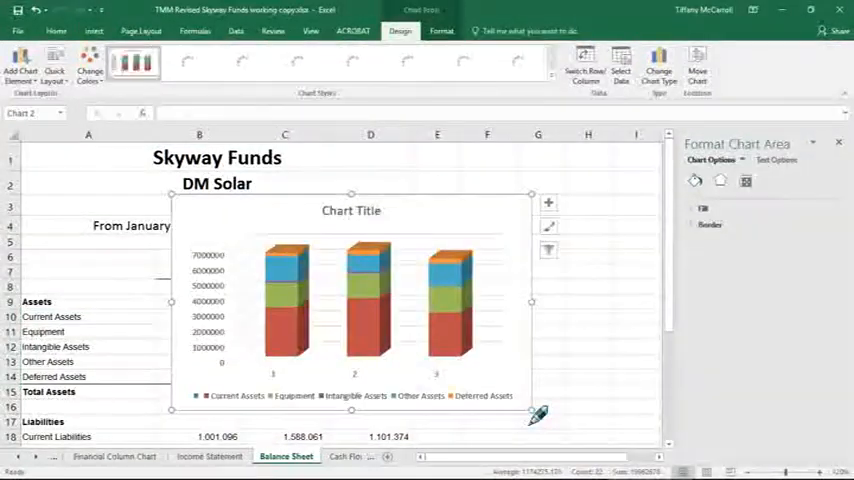
{"action": "left_click", "coordinate": [408, 62]}
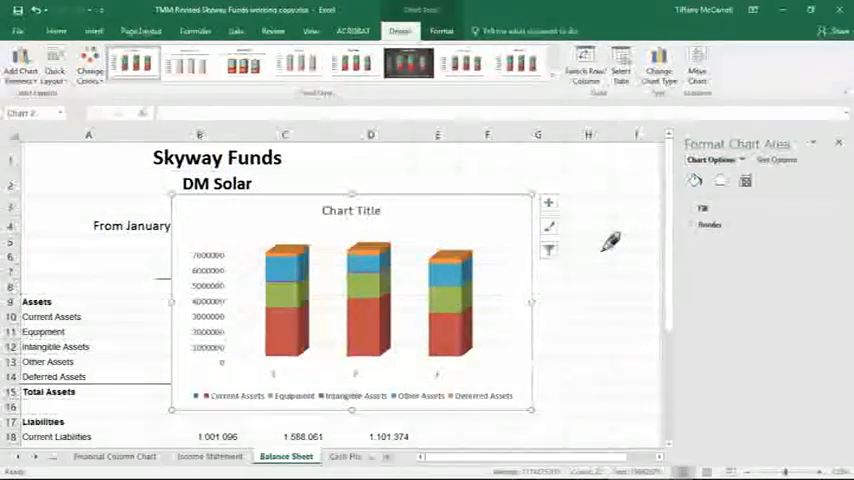
{"action": "left_click", "coordinate": [598, 65]}
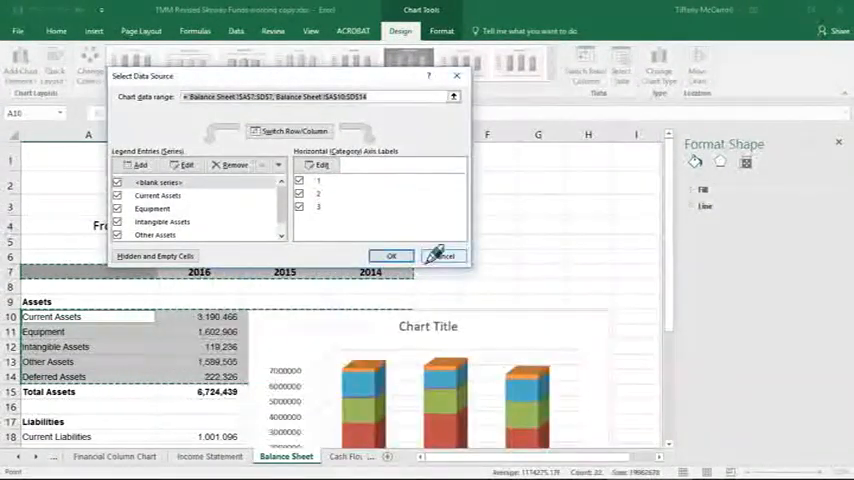
Step: Set the horizontal axis labels to the years 2016, 2015, 2014 from B7:D7
{"action": "left_click", "coordinate": [318, 181]}
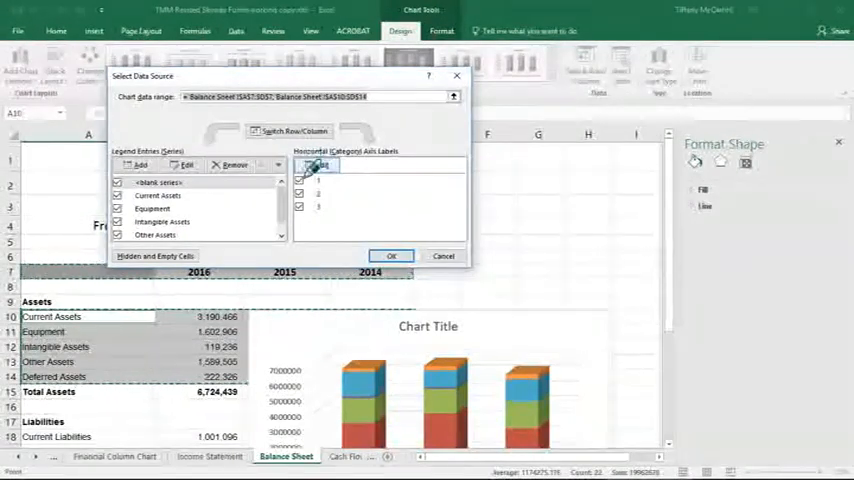
{"action": "left_click", "coordinate": [318, 165]}
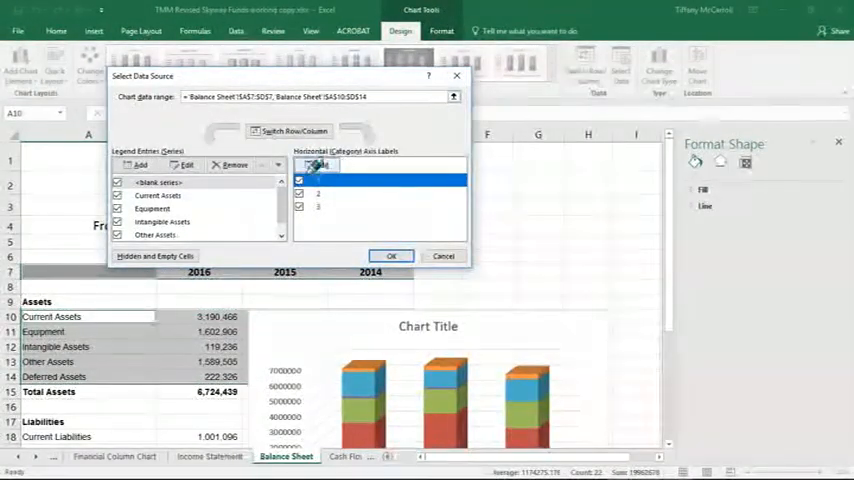
{"action": "left_click", "coordinate": [330, 164]}
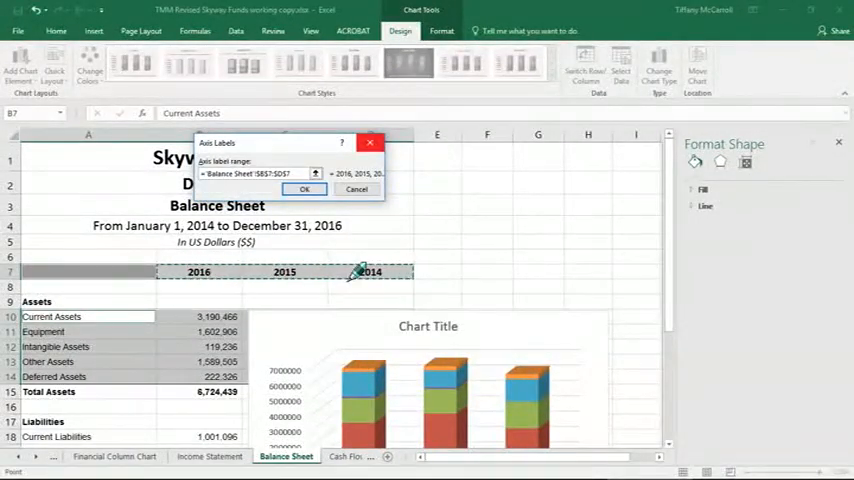
{"action": "left_click", "coordinate": [305, 189]}
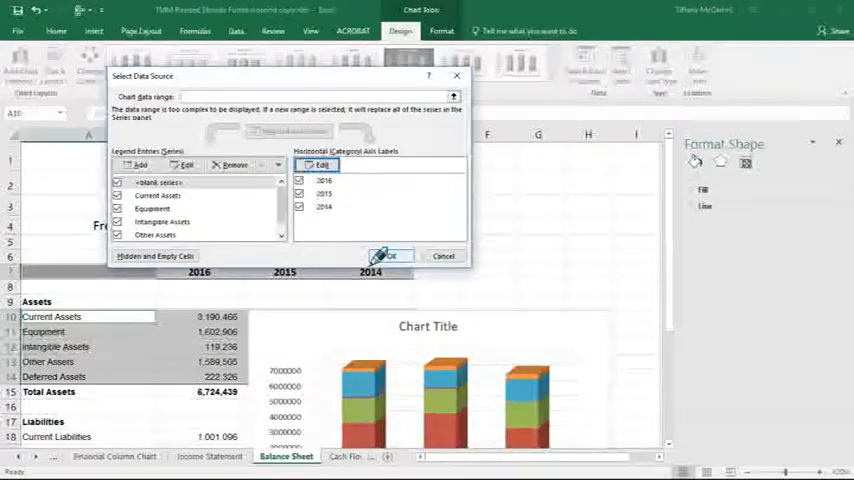
{"action": "left_click", "coordinate": [389, 255]}
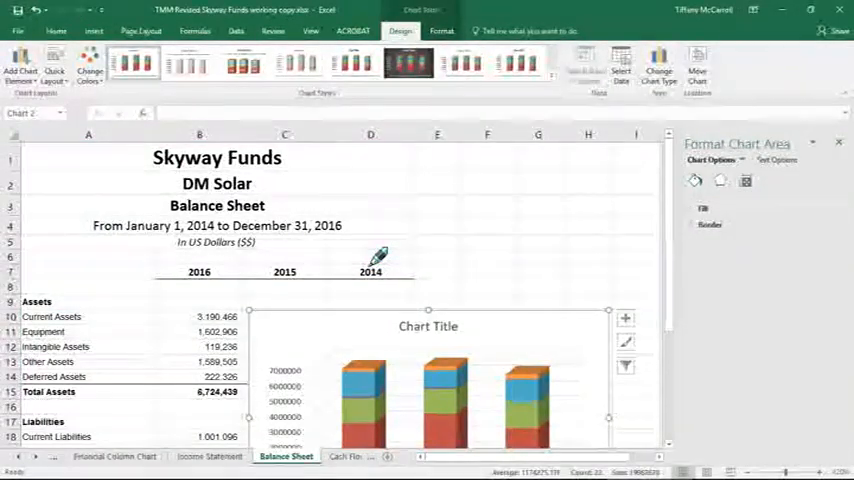
Step: Apply the Quick Layout with an axis title and a data table of asset values
{"action": "scroll", "scroll_direction": "down", "scroll_amount": 3}
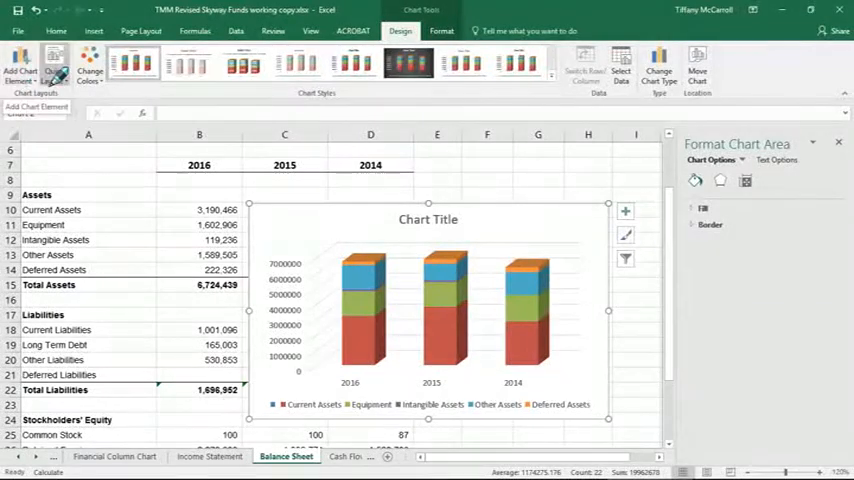
{"action": "left_click", "coordinate": [54, 70]}
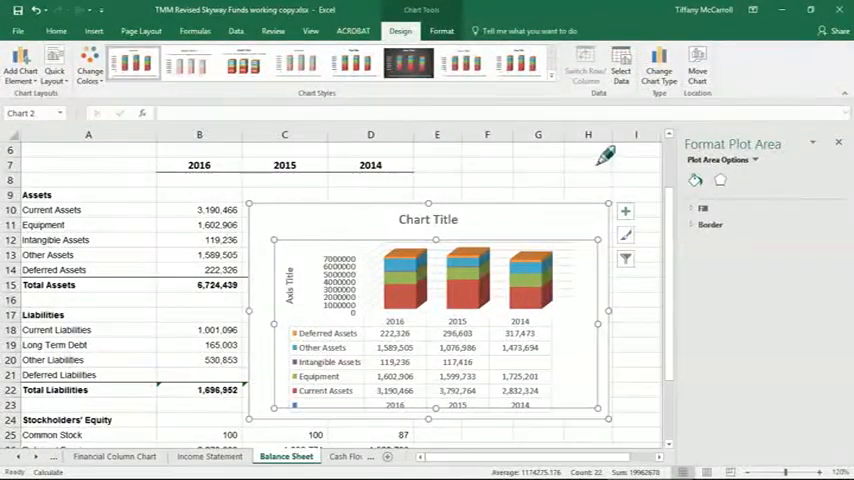
Step: Remove the blank series in Select Data, leaving the five asset categories
{"action": "left_click", "coordinate": [620, 72]}
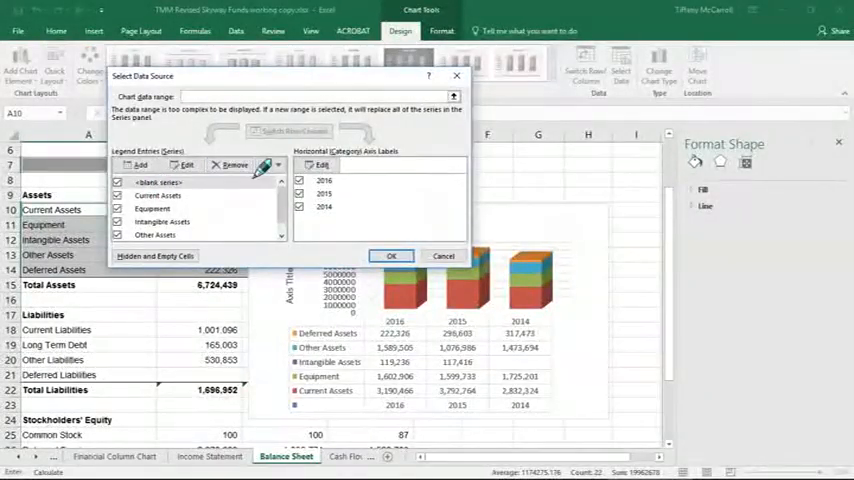
{"action": "left_click", "coordinate": [232, 165]}
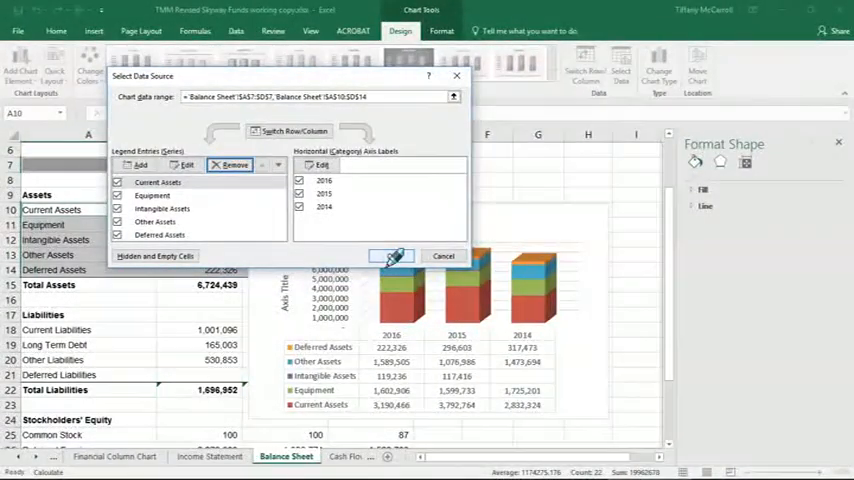
{"action": "left_click", "coordinate": [392, 256]}
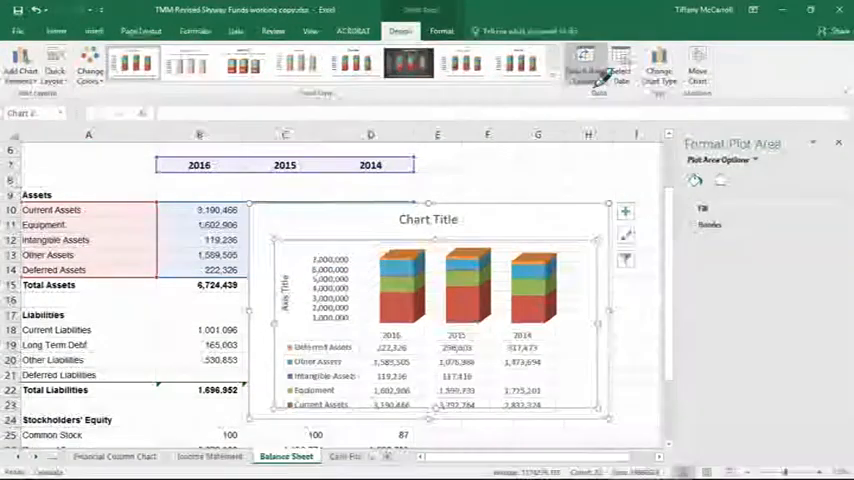
Step: Move the chart to a new sheet named 'Asset 3D Stacked Column Chart'
{"action": "left_click", "coordinate": [699, 62]}
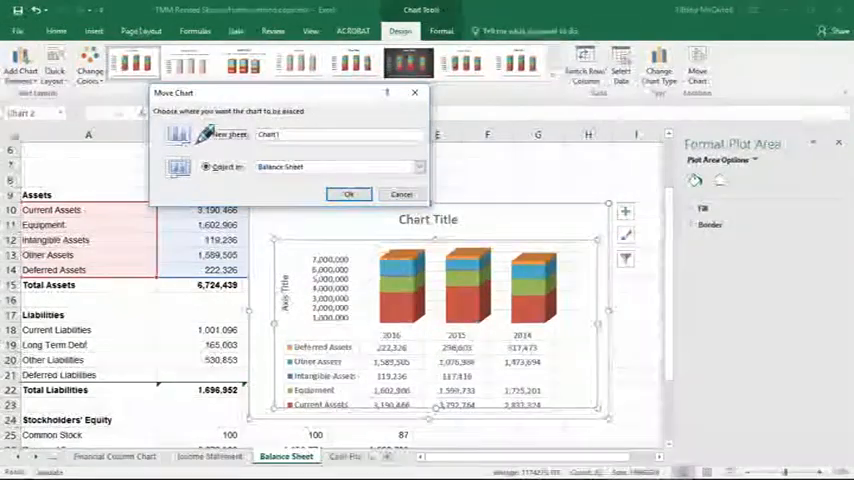
{"action": "left_click", "coordinate": [205, 134]}
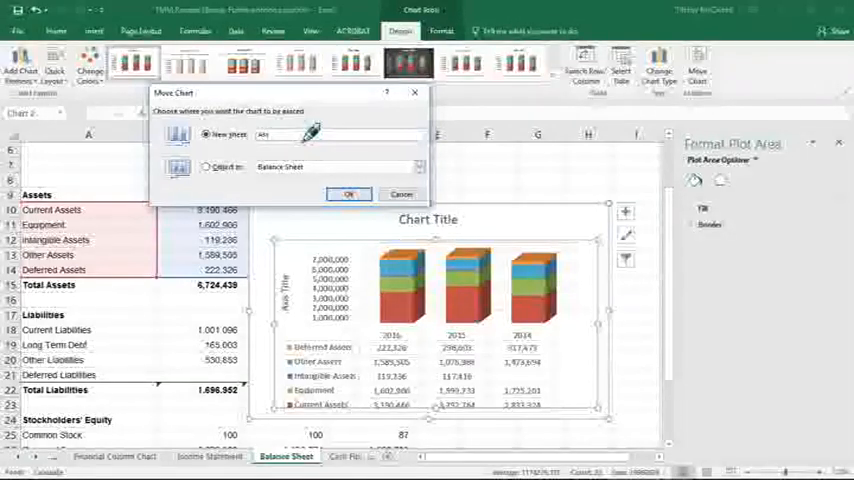
{"action": "type", "text": "Asset C"}
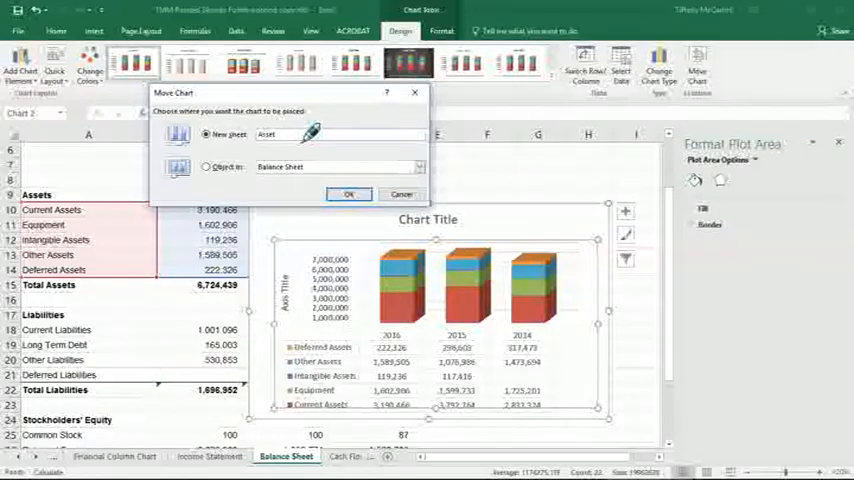
{"action": "type", "text": "3D Stacked Column Chart"}
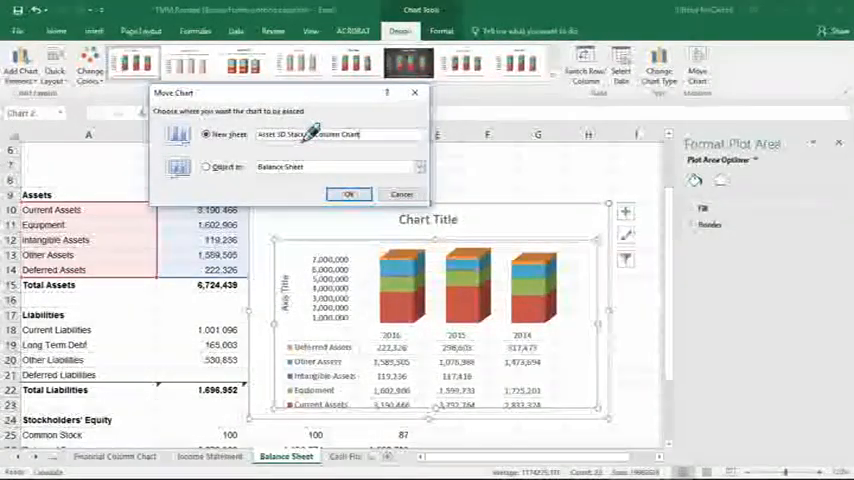
{"action": "mouse_move", "coordinate": [325, 160]}
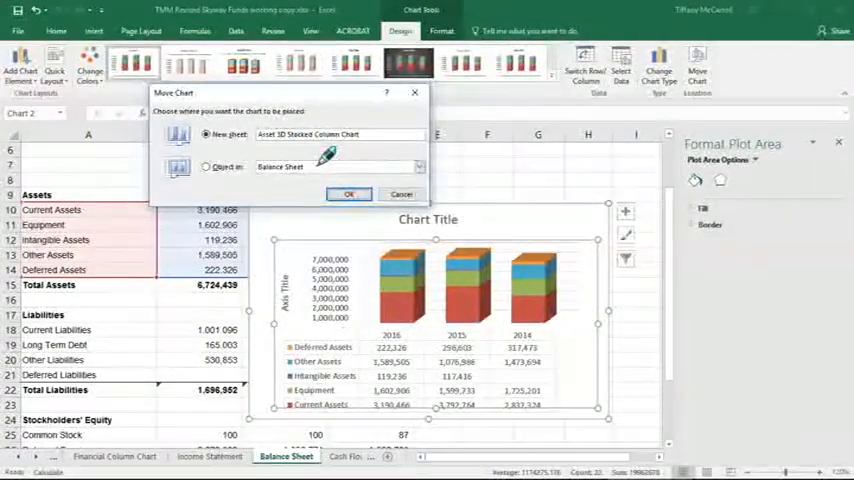
{"action": "left_click", "coordinate": [349, 193]}
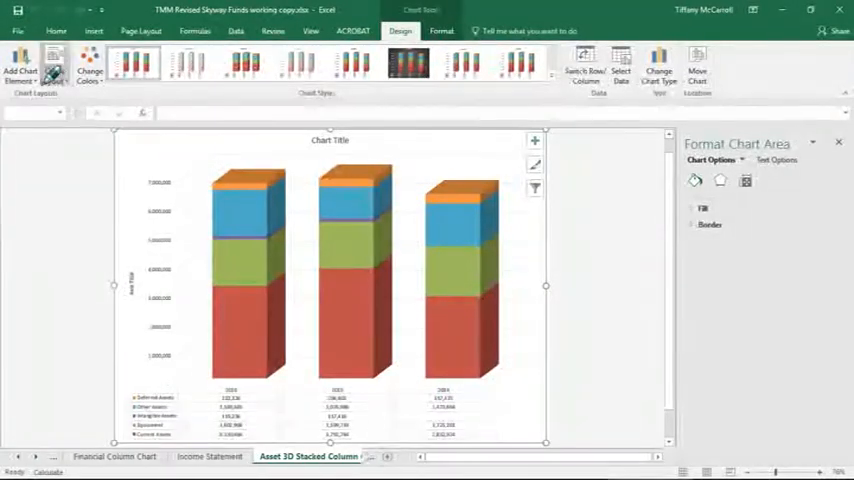
Step: Apply Quick Layout 4 with value labels in each column section and a bottom legend
{"action": "left_click", "coordinate": [54, 65]}
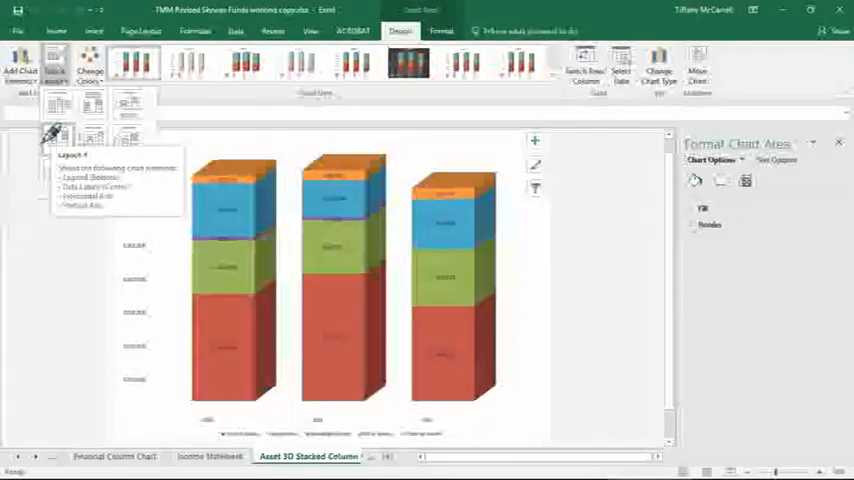
{"action": "left_click", "coordinate": [93, 135]}
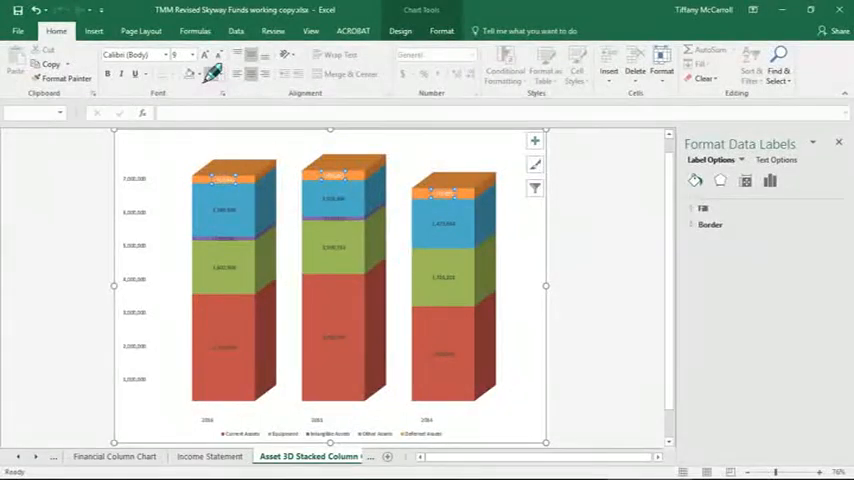
Step: Enlarge the data label font using the Home tab font size control
{"action": "left_click", "coordinate": [189, 54]}
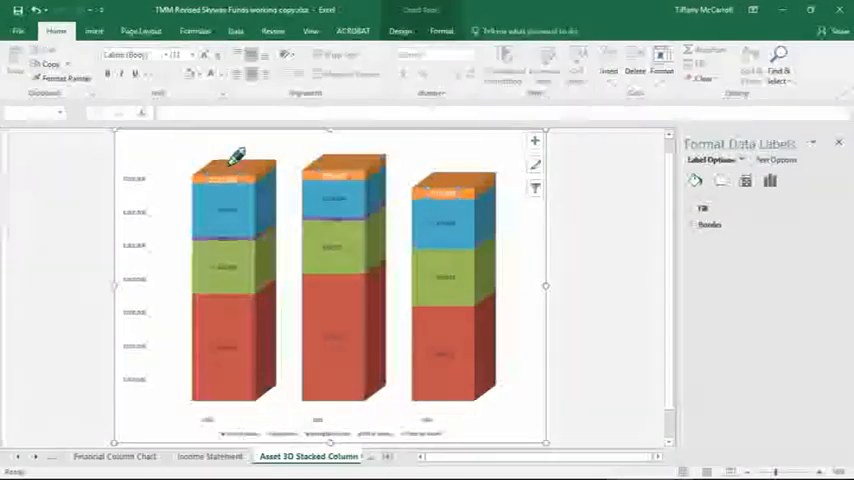
{"action": "mouse_move", "coordinate": [52, 78]}
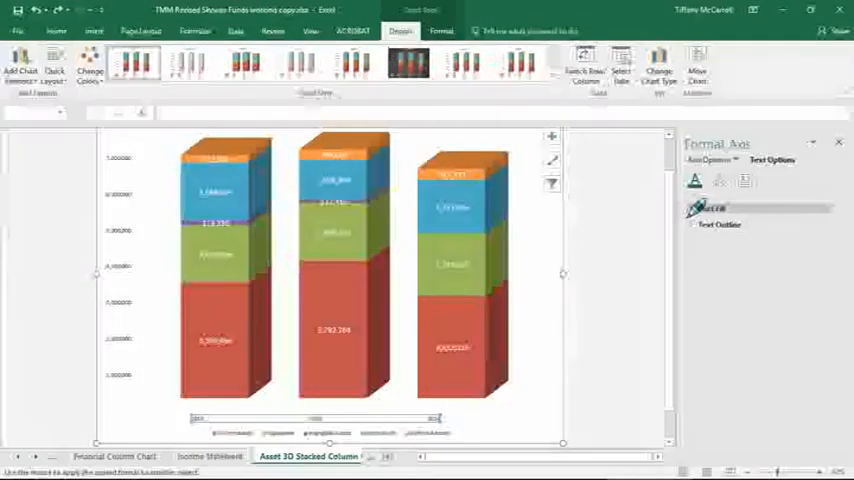
Step: Select the year axis and enlarge its label font from the Home tab
{"action": "left_click", "coordinate": [693, 208]}
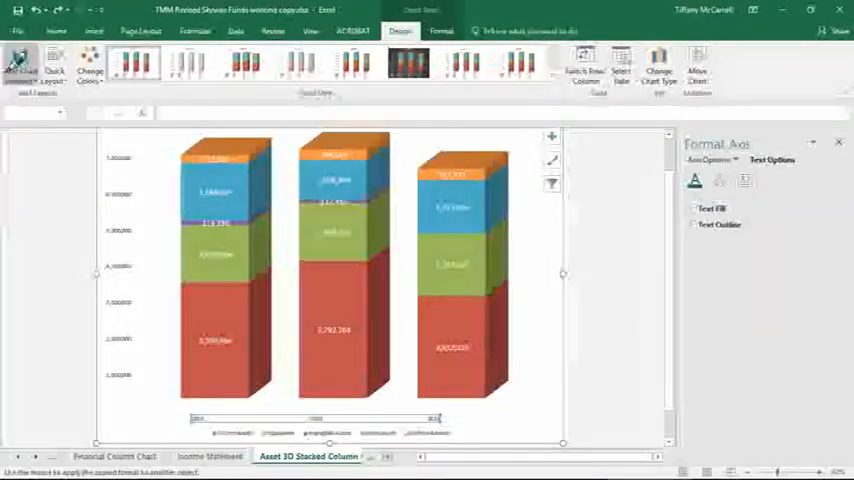
{"action": "left_click", "coordinate": [56, 31]}
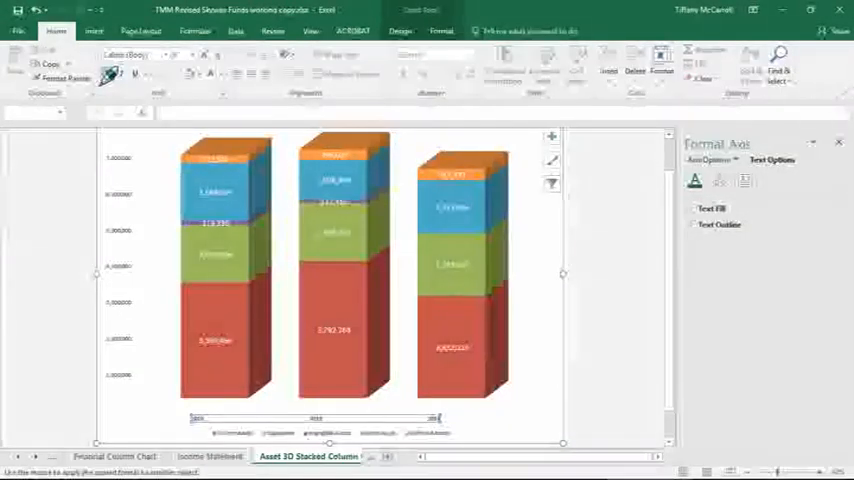
{"action": "left_click", "coordinate": [188, 54]}
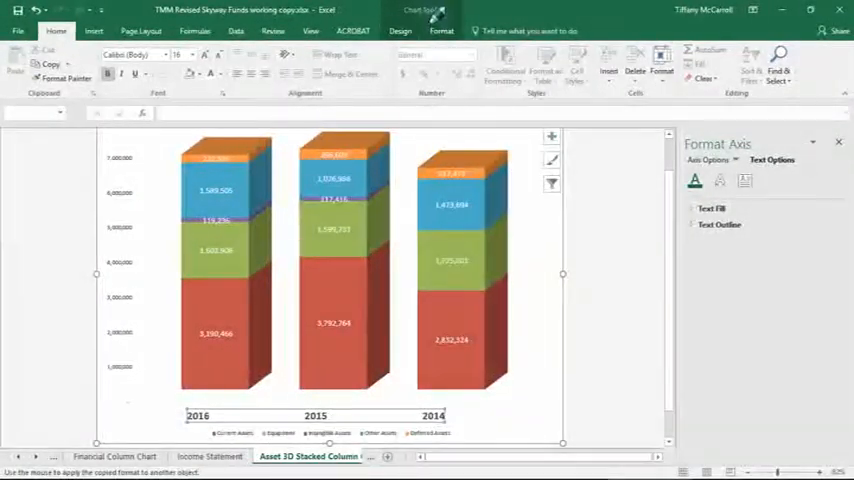
Step: Turn off Primary Major Horizontal gridlines via Add Chart Element > Gridlines
{"action": "left_click", "coordinate": [441, 30]}
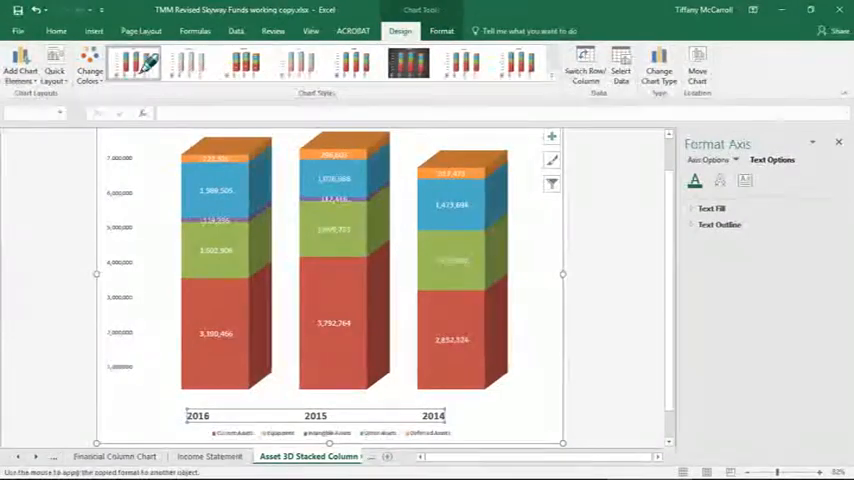
{"action": "left_click", "coordinate": [20, 70]}
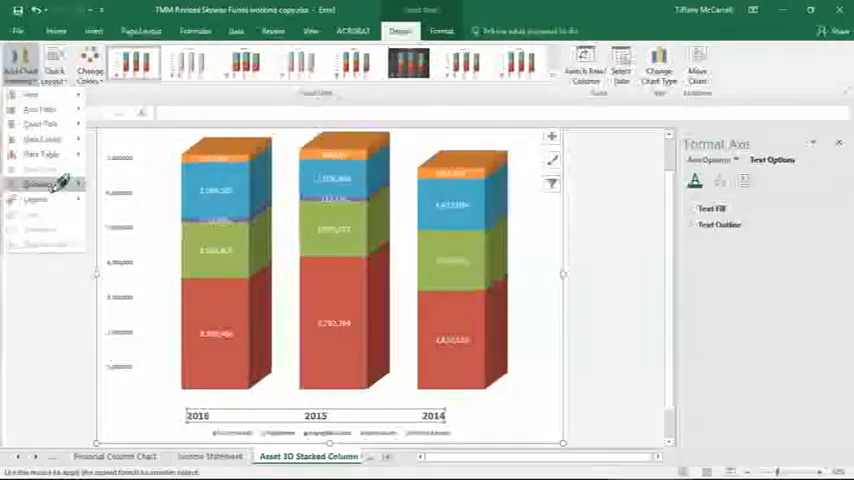
{"action": "left_click", "coordinate": [38, 184]}
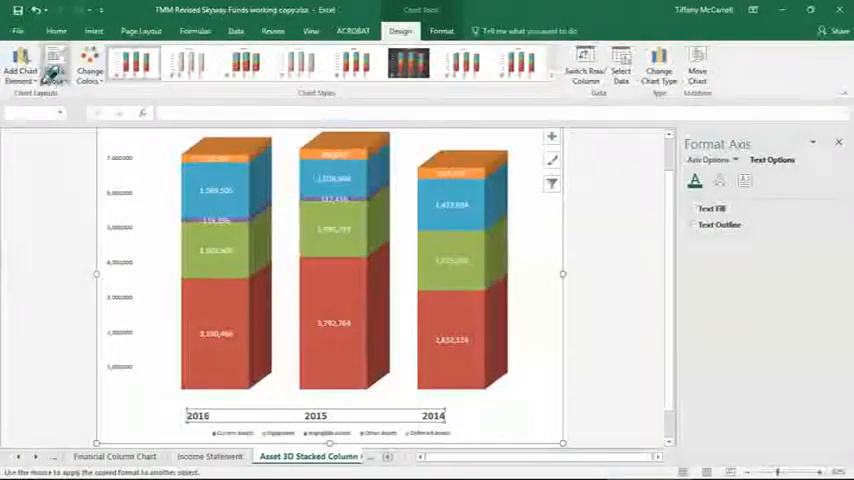
{"action": "left_click", "coordinate": [22, 70]}
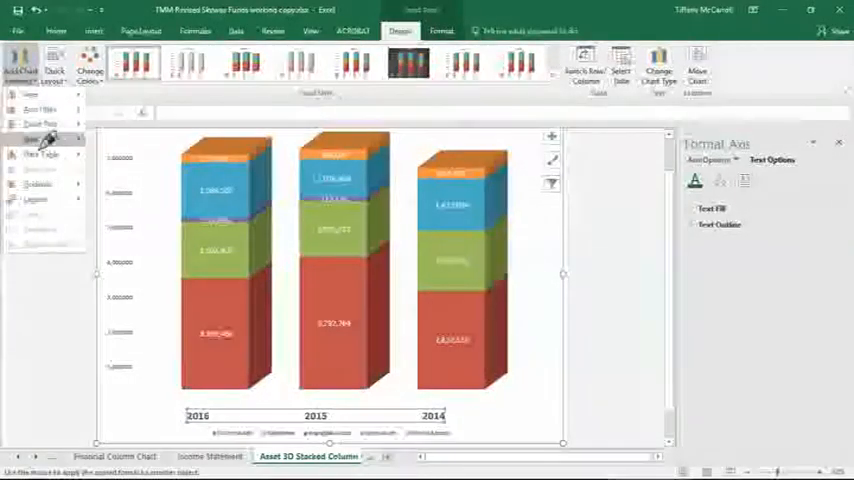
{"action": "left_click", "coordinate": [38, 185]}
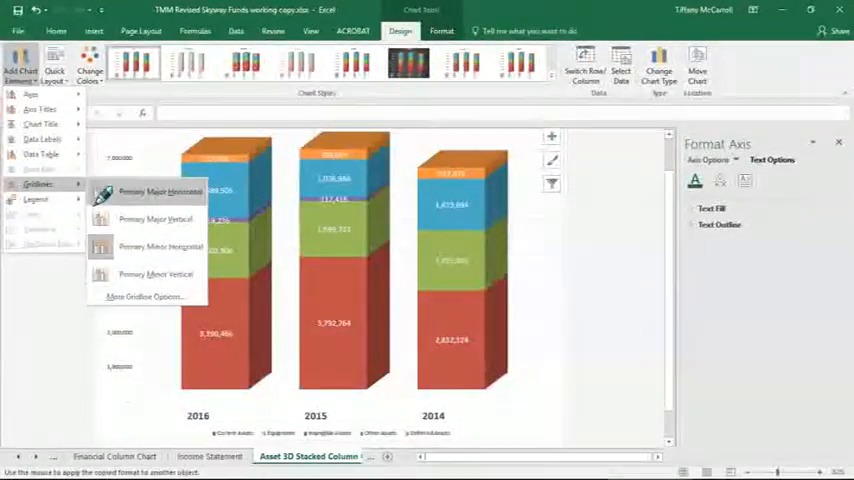
{"action": "left_click", "coordinate": [155, 191]}
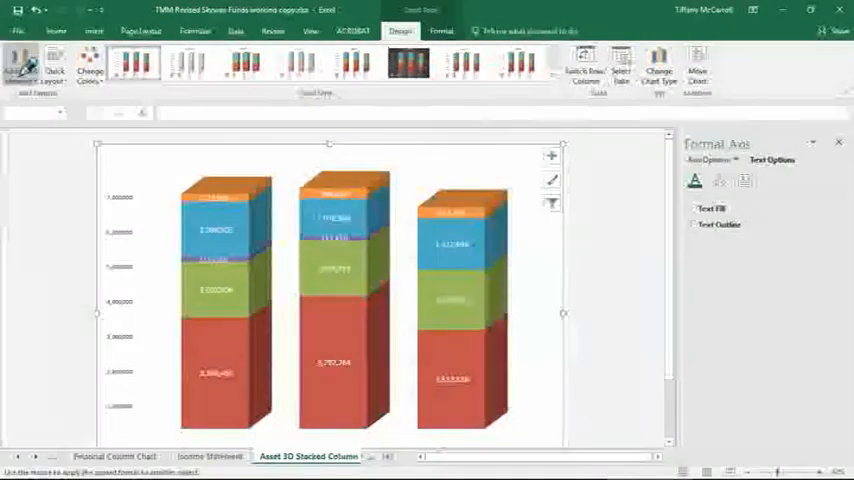
Step: Add a title above the asset chart for the four DW Solar Assets lines
{"action": "left_click", "coordinate": [22, 72]}
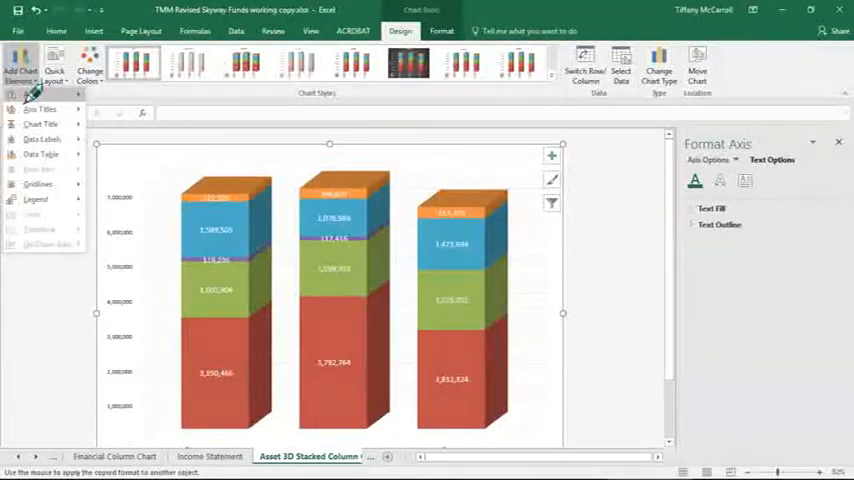
{"action": "left_click", "coordinate": [41, 124]}
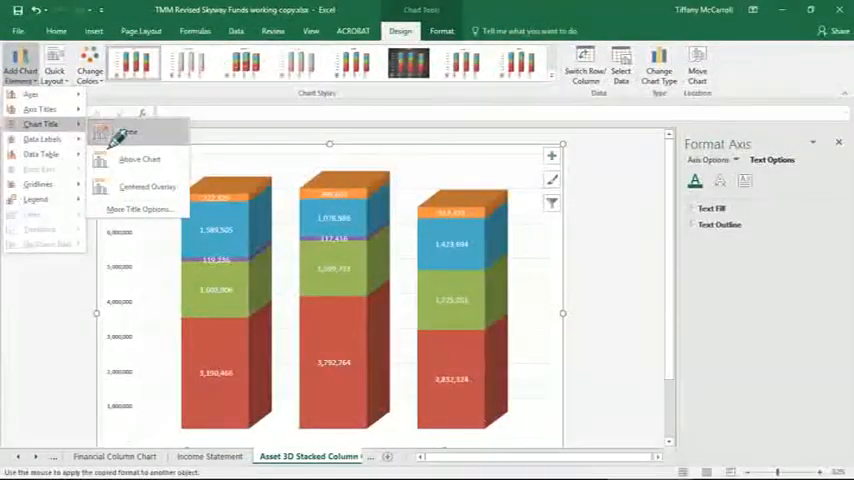
{"action": "left_click", "coordinate": [139, 159]}
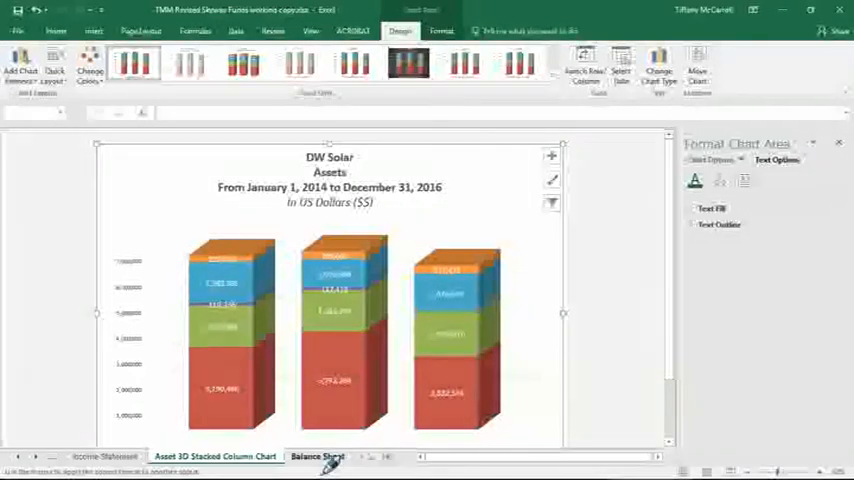
Step: Return to the Balance Sheet worksheet to pick the liability rows A18:D21
{"action": "left_click", "coordinate": [317, 456]}
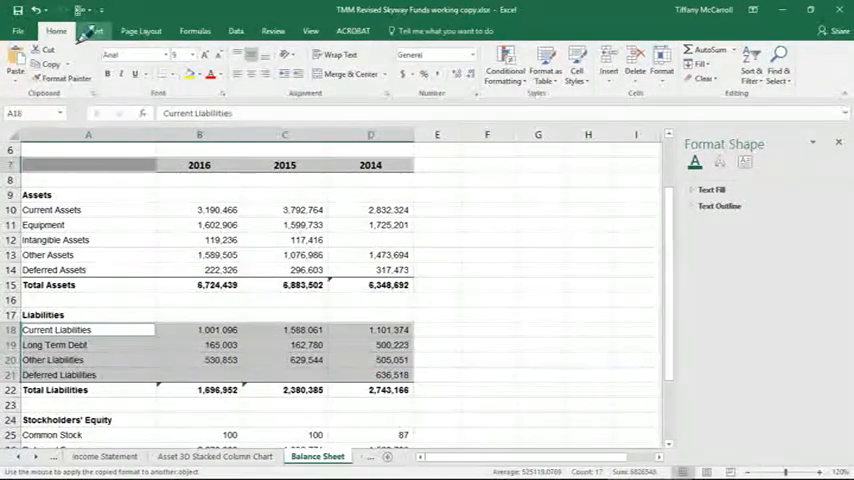
Step: Insert a 3-D stacked column chart of the liabilities data
{"action": "left_click", "coordinate": [93, 31]}
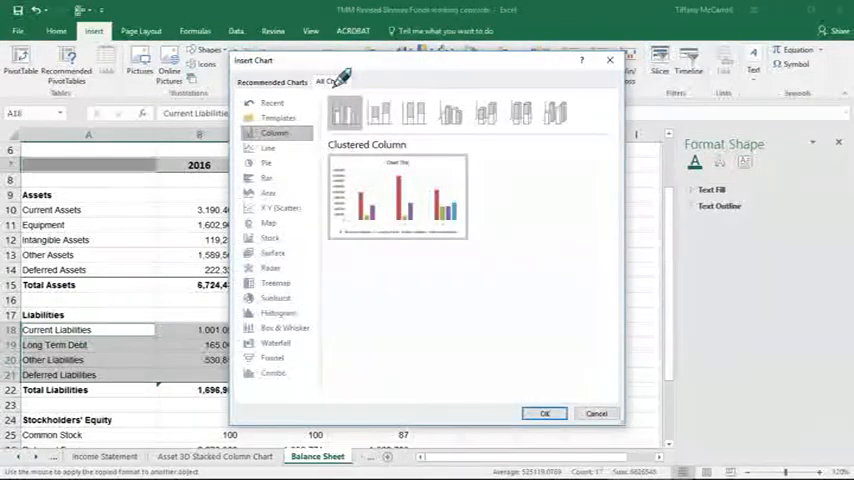
{"action": "mouse_move", "coordinate": [485, 113]}
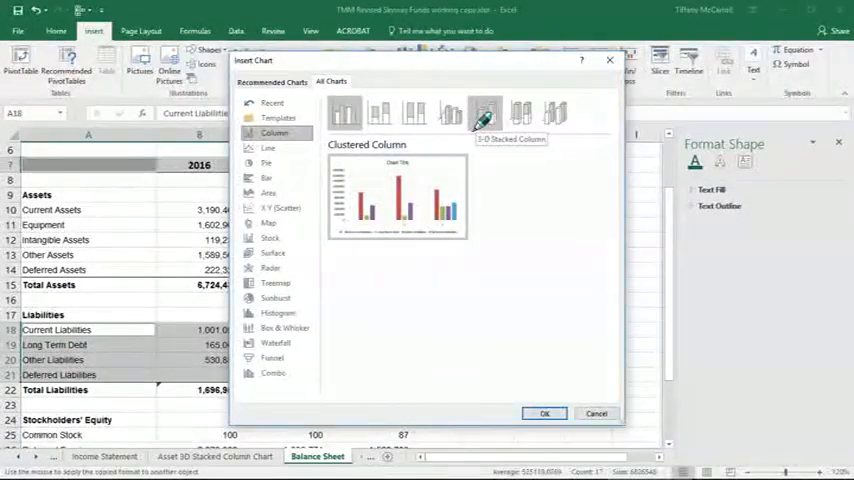
{"action": "left_click", "coordinate": [485, 113]}
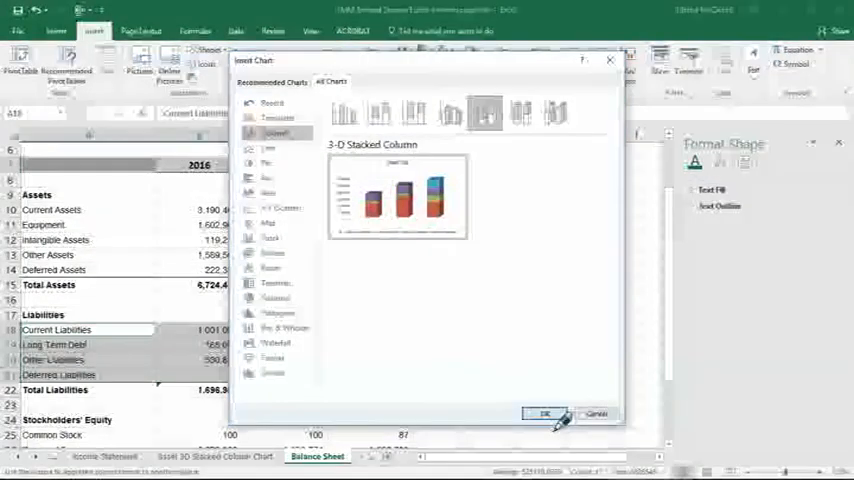
{"action": "left_click", "coordinate": [545, 413]}
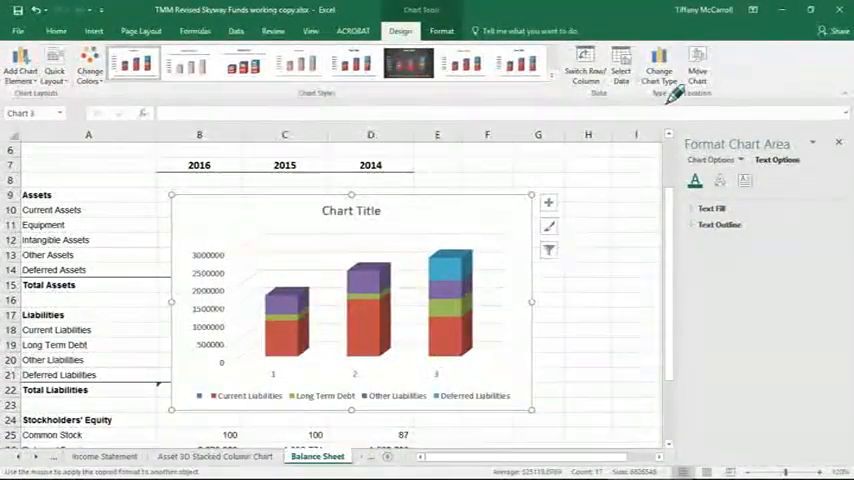
Step: Move the liabilities chart to a new sheet named Liability Column Chart
{"action": "left_click", "coordinate": [697, 65]}
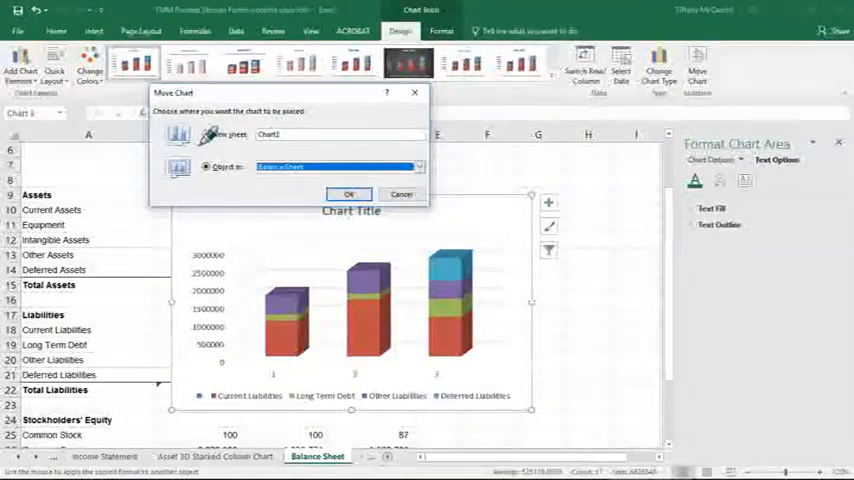
{"action": "left_click", "coordinate": [206, 134]}
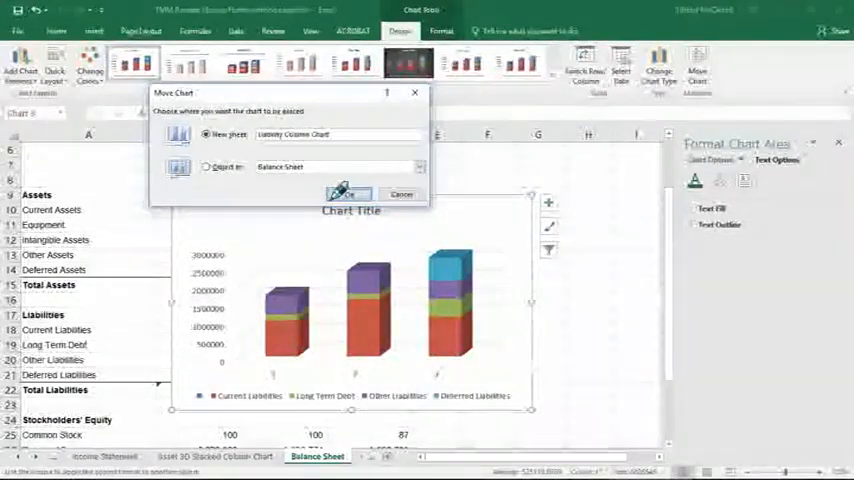
{"action": "left_click", "coordinate": [347, 194]}
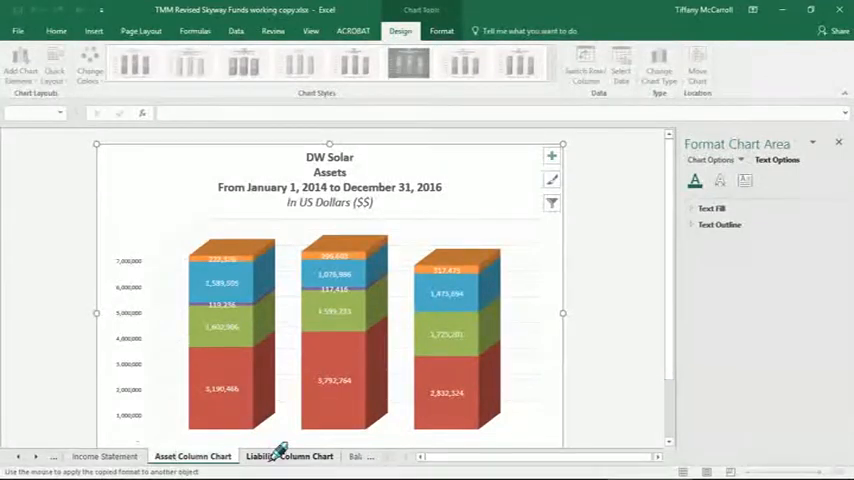
Step: Edit the liability chart's pasted title so its second line reads Liabilities
{"action": "left_click", "coordinate": [289, 456]}
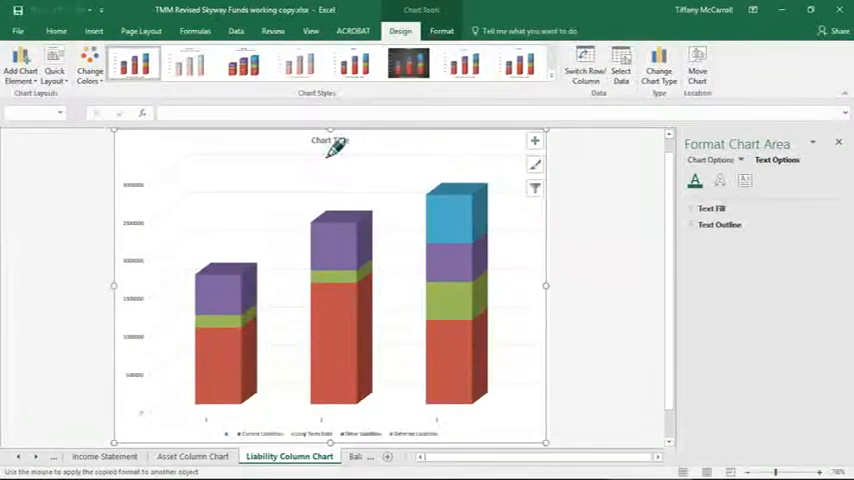
{"action": "left_click", "coordinate": [330, 140]}
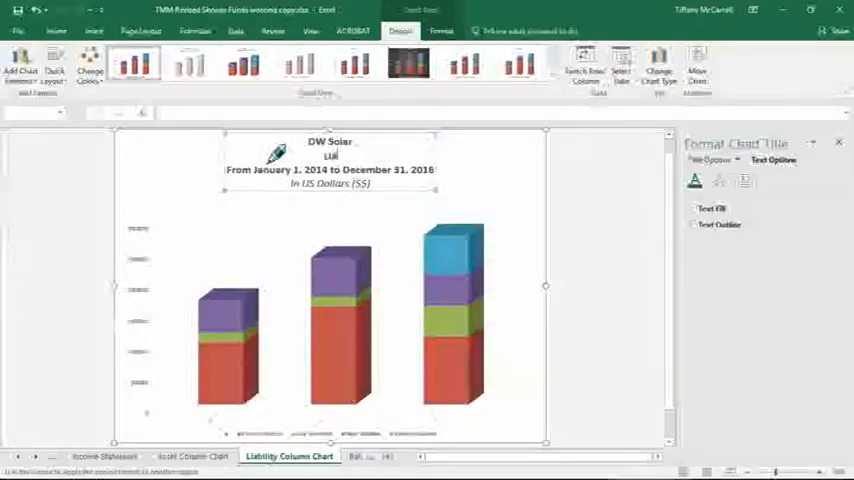
{"action": "type", "text": "Liabilities"}
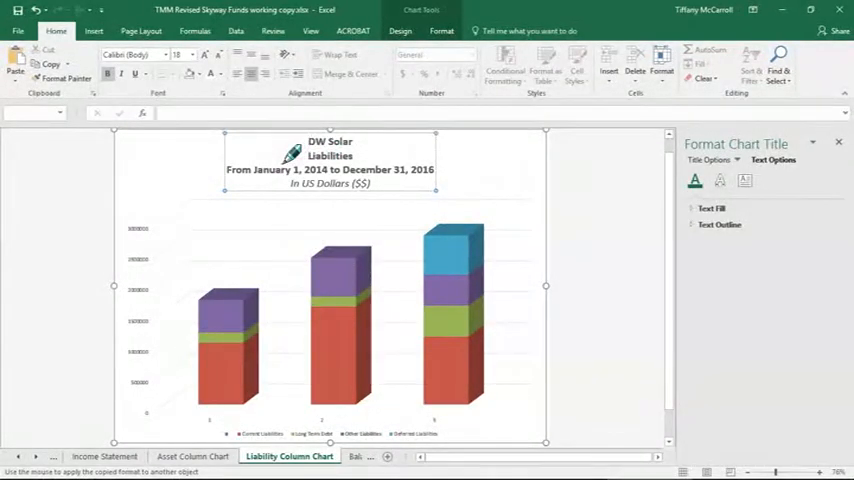
Step: Select the date-range and US Dollars title lines to shrink their font size
{"action": "double_click", "coordinate": [330, 156]}
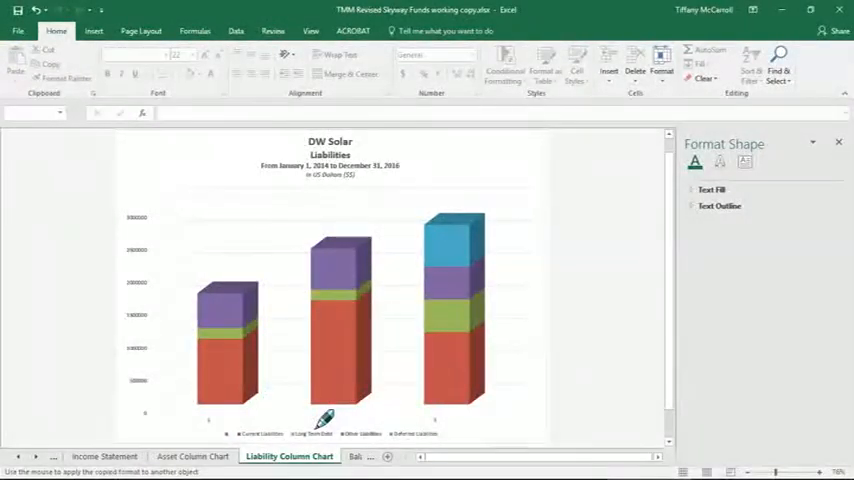
Step: Label the liability chart axis with years from B7:D7 in large bold text
{"action": "left_click", "coordinate": [320, 419]}
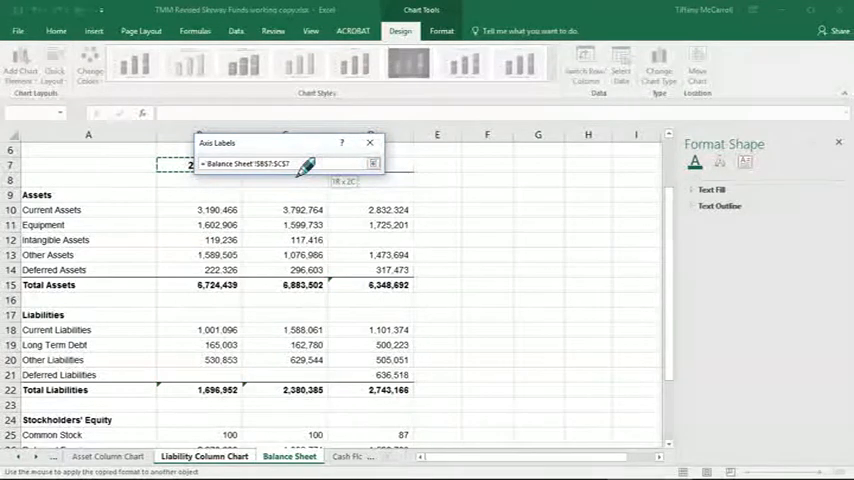
{"action": "left_click", "coordinate": [373, 163]}
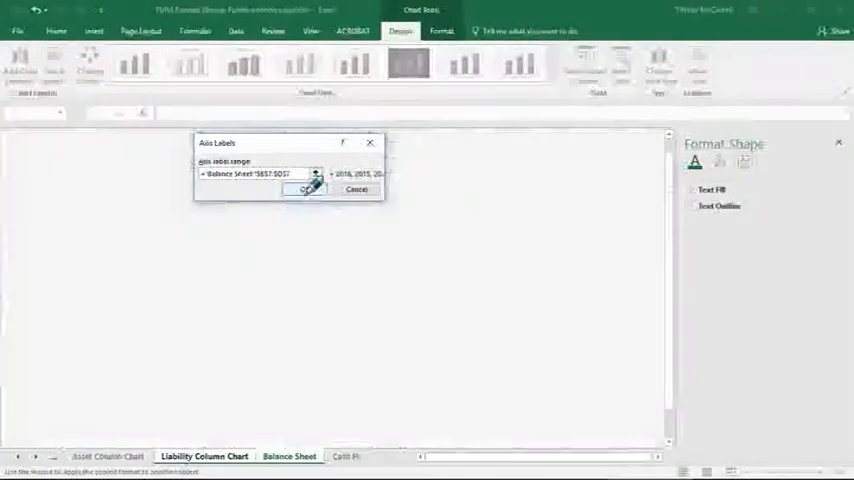
{"action": "left_click", "coordinate": [306, 190]}
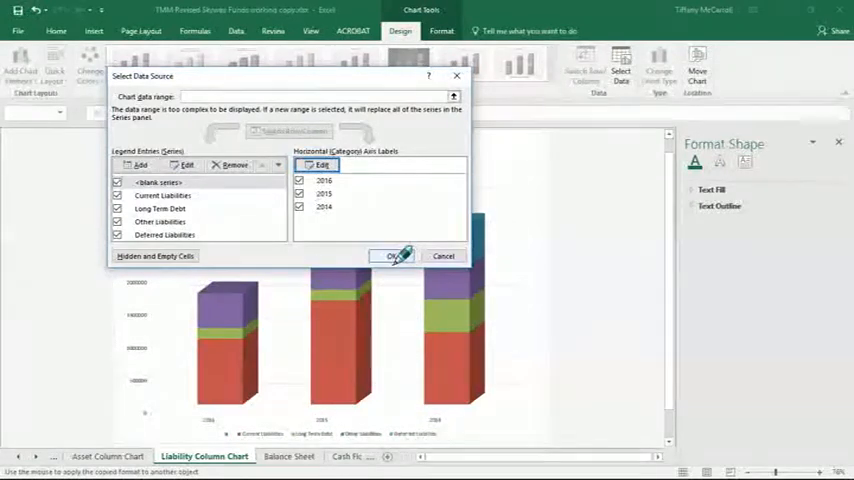
{"action": "left_click", "coordinate": [393, 256]}
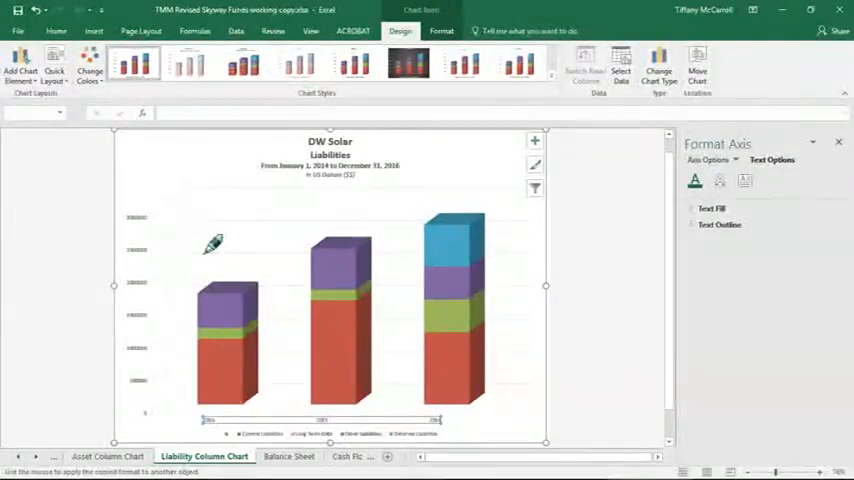
{"action": "left_click", "coordinate": [56, 31]}
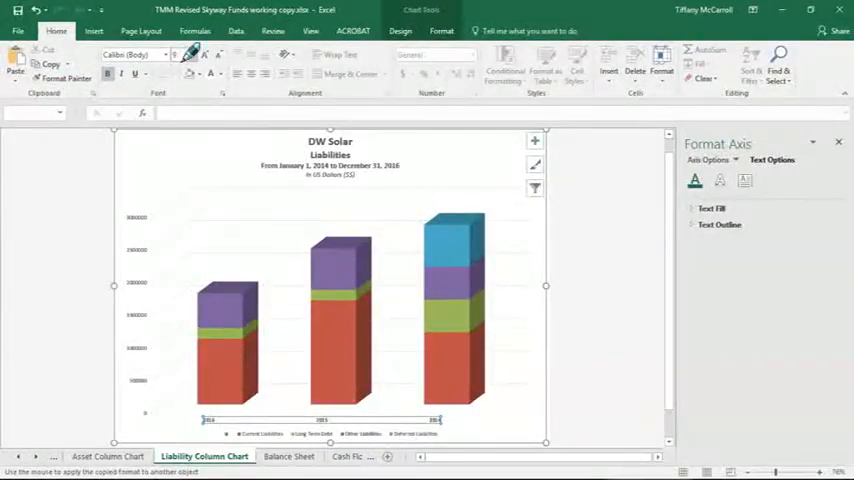
{"action": "left_click", "coordinate": [189, 54]}
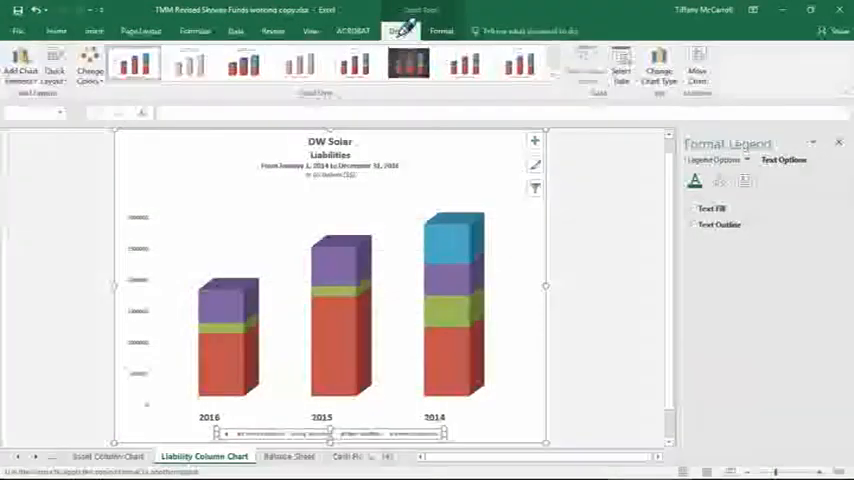
Step: Open the liability chart's Select Data settings and edit the blank series
{"action": "left_click", "coordinate": [621, 70]}
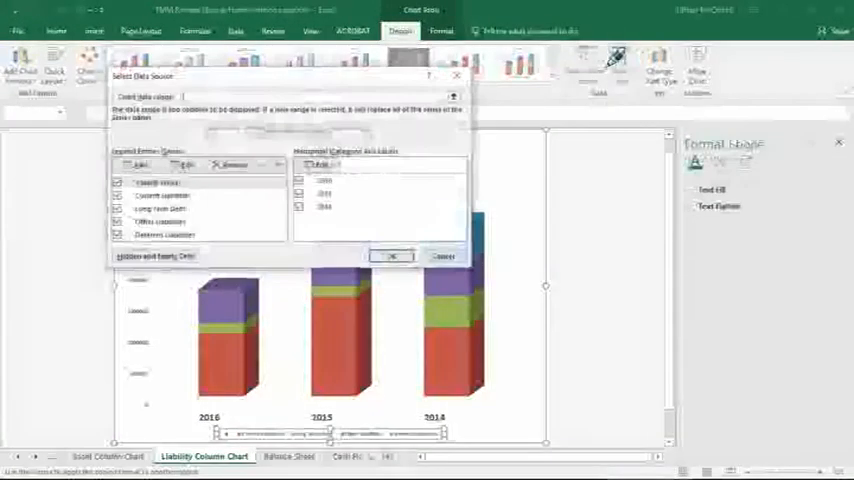
{"action": "left_click", "coordinate": [186, 165]}
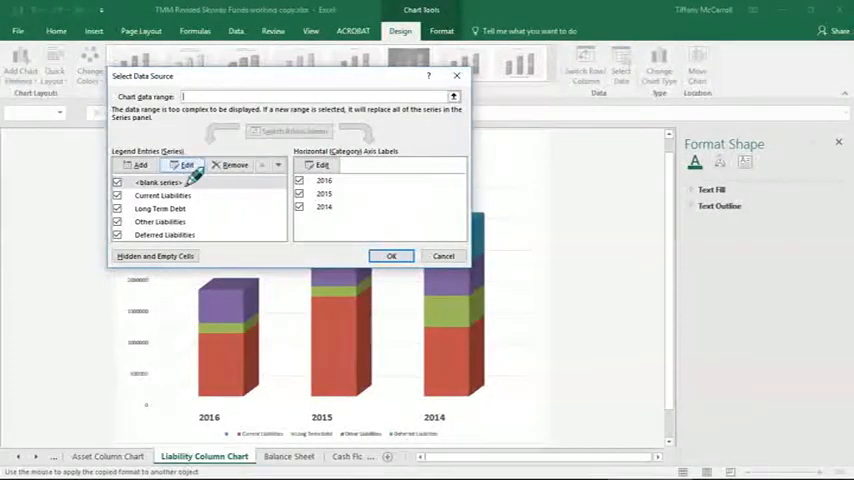
{"action": "left_click", "coordinate": [233, 164]}
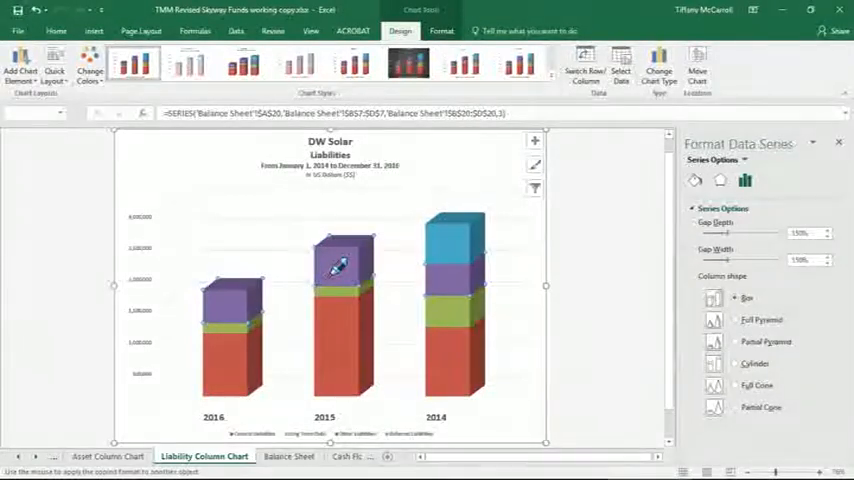
Step: Select a liability data series to start adding value data labels
{"action": "left_click", "coordinate": [535, 140]}
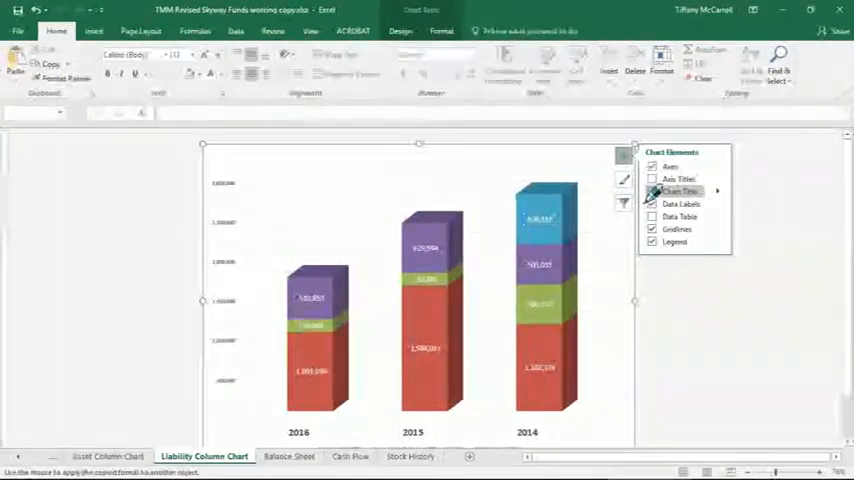
Step: Restore the liability chart title and reformat the word Liabilities from Home
{"action": "left_click", "coordinate": [652, 191]}
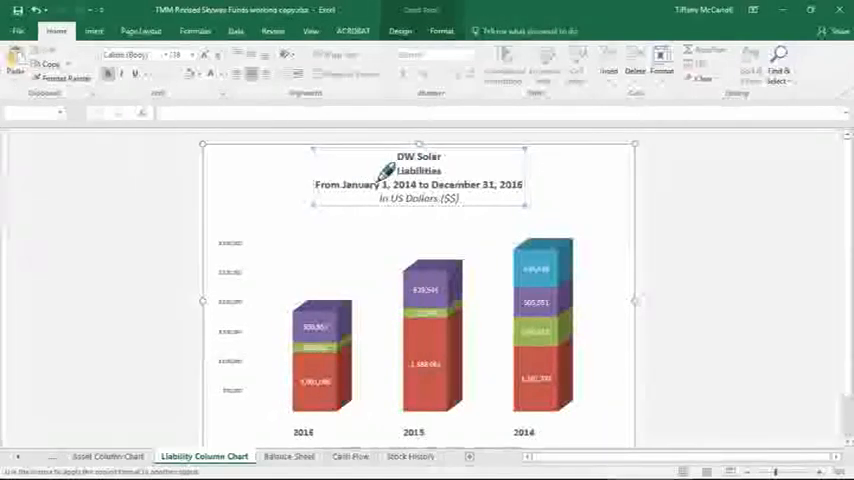
{"action": "double_click", "coordinate": [418, 171]}
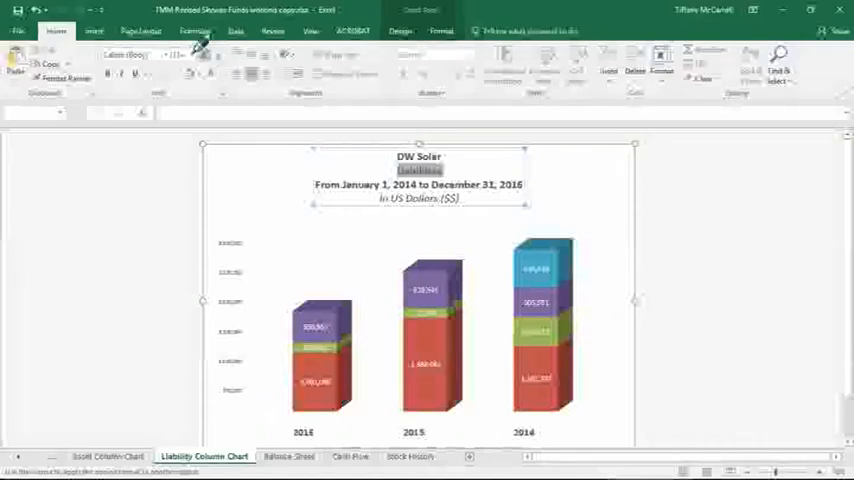
{"action": "left_click", "coordinate": [187, 55]}
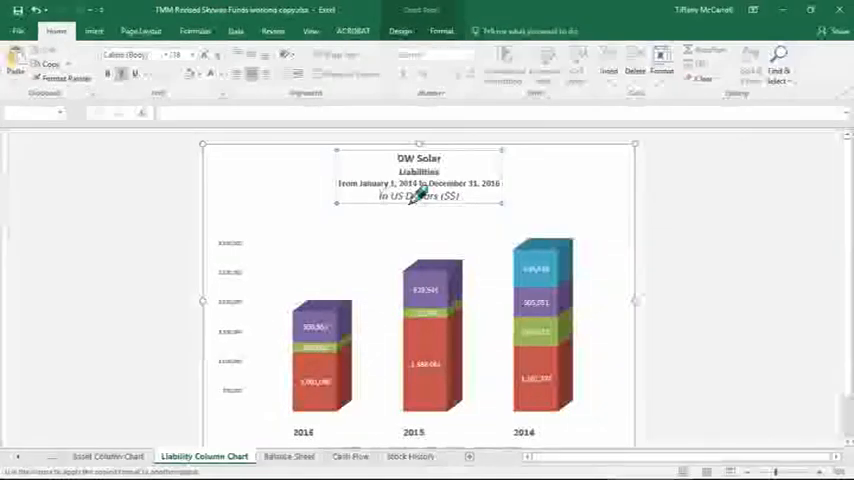
Step: Select the In US Dollars title line and open the font size list
{"action": "double_click", "coordinate": [418, 195]}
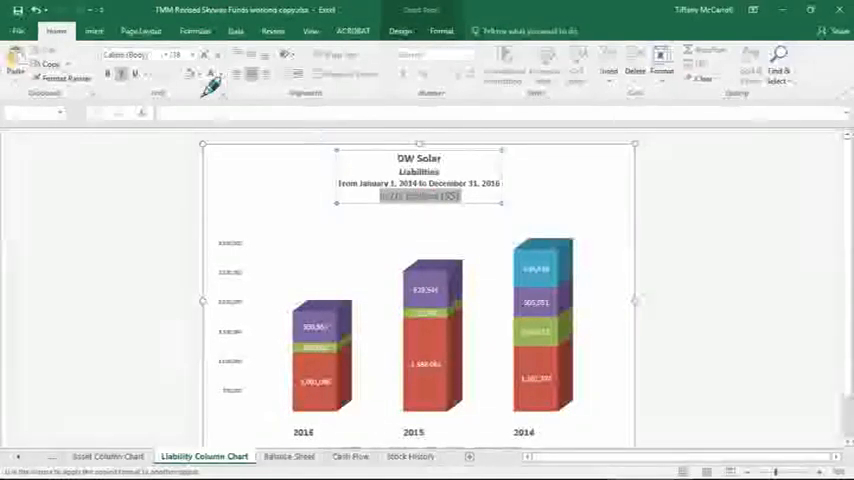
{"action": "left_click", "coordinate": [178, 54]}
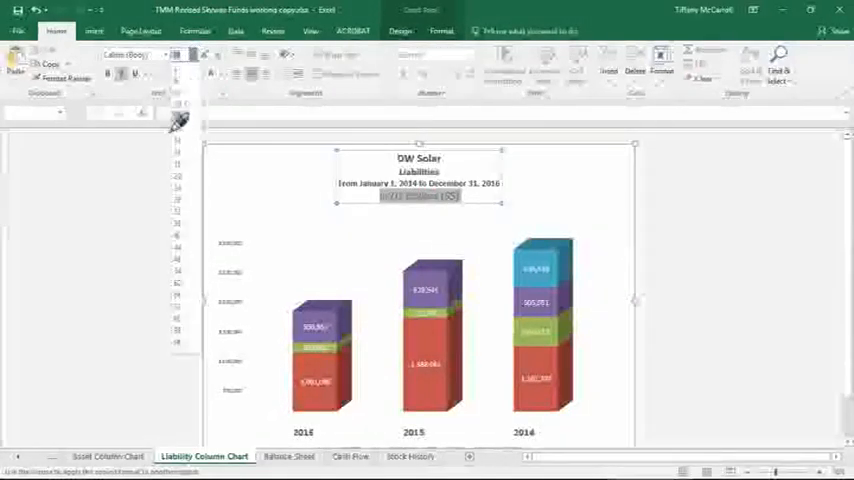